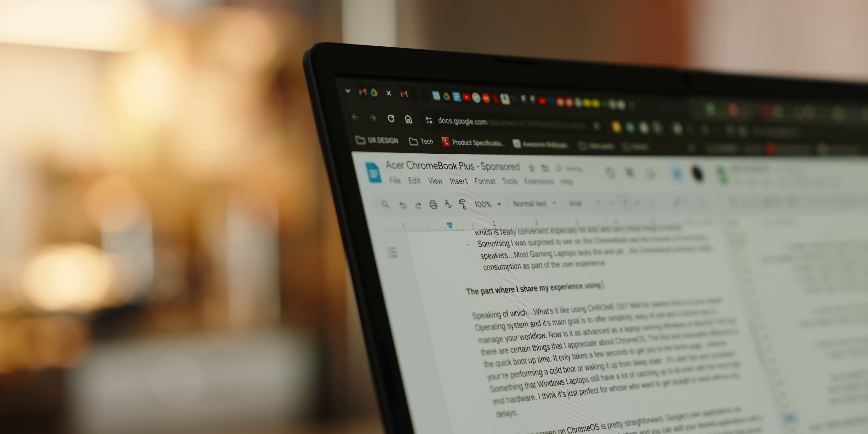
Title the new December calendar event 'ASUS December Media Tour'
text(ChromeOS)
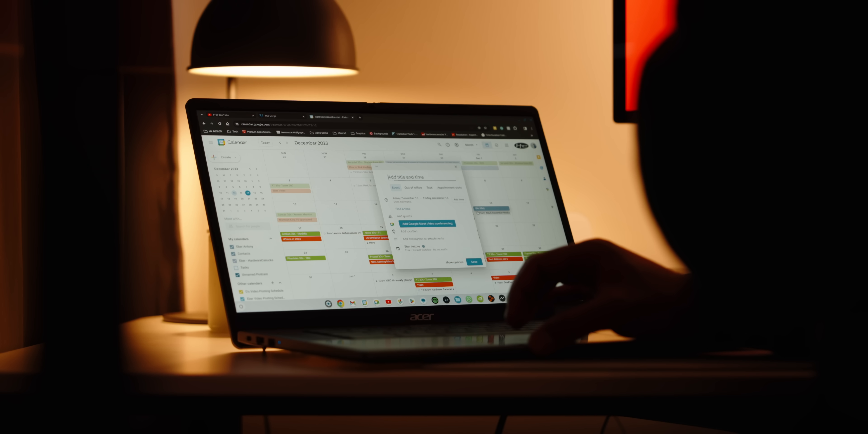
text(ASUS December Media Tour)
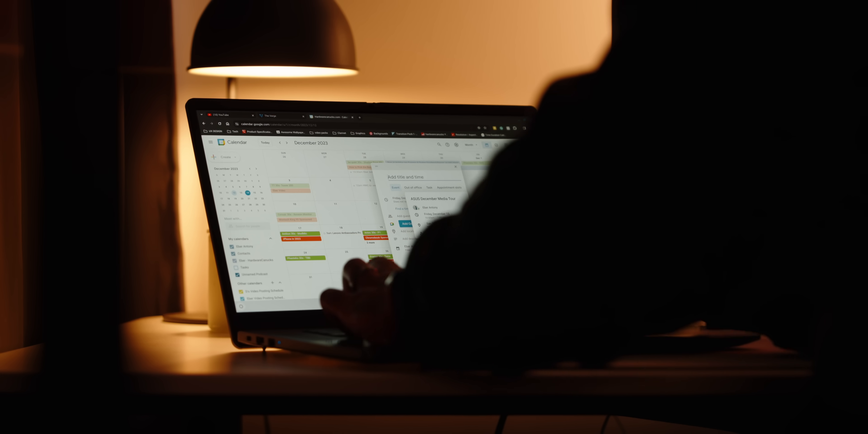
text(Team Met)
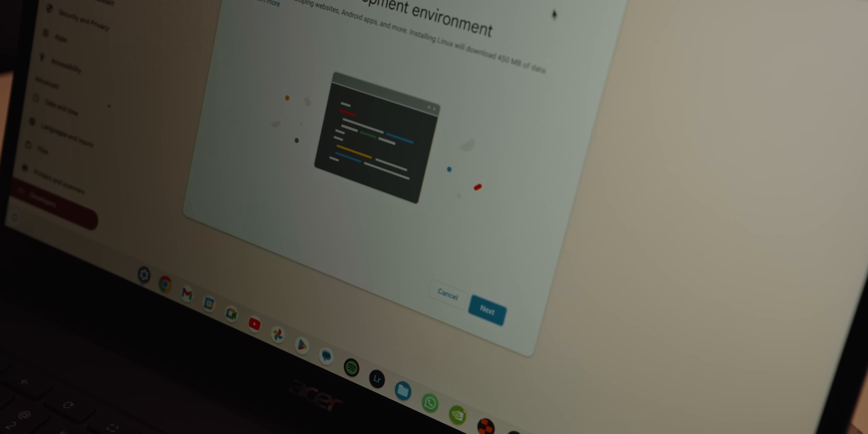
Install the Linux development environment with the recommended 10.0 GB disk size
click(488, 312)
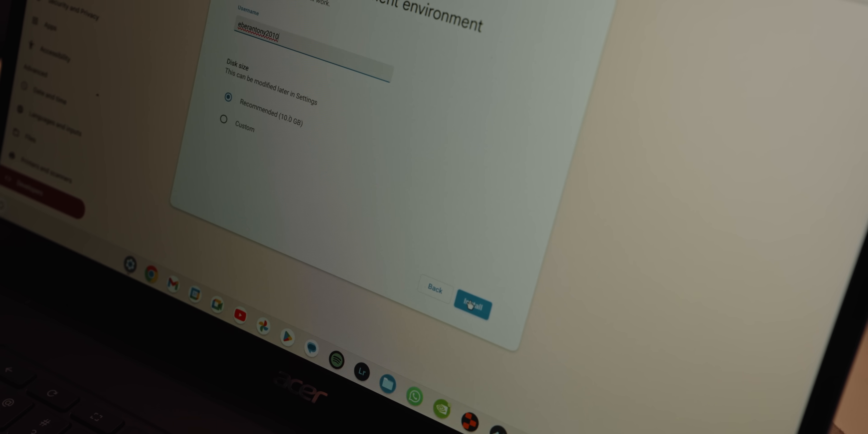
click(472, 306)
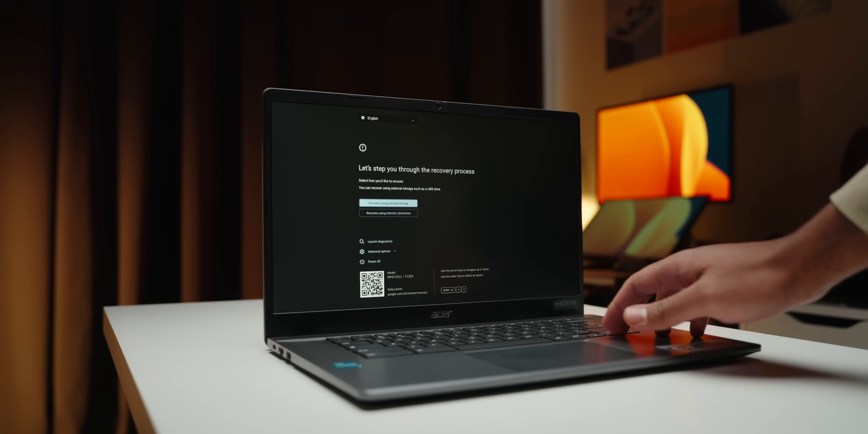
Choose Recovery using external storage on the ChromeOS recovery screen
click(379, 252)
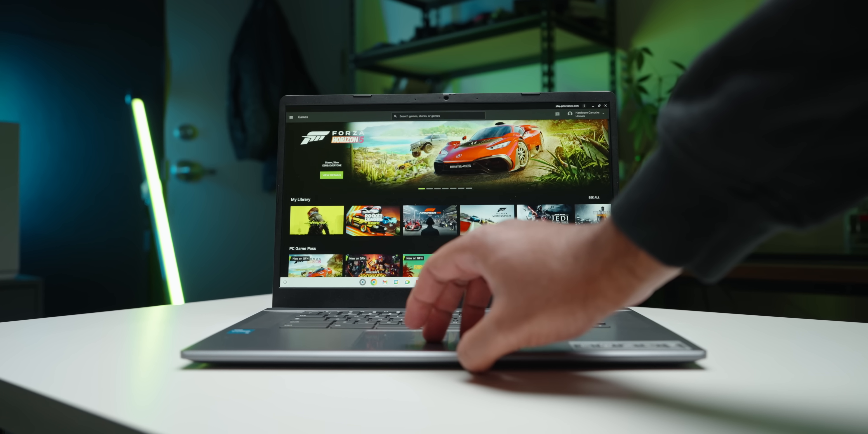
Scroll the GeForce Now games home past Forza Horizon 5 to the My Library row
scroll(down, 3)
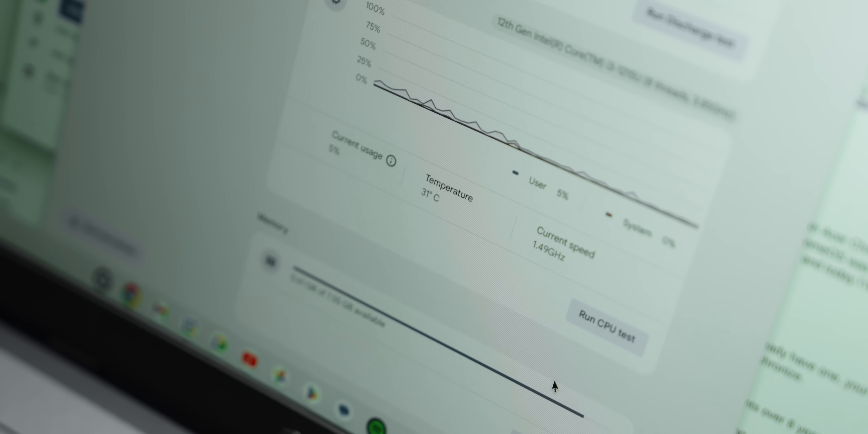
scroll(down, 3)
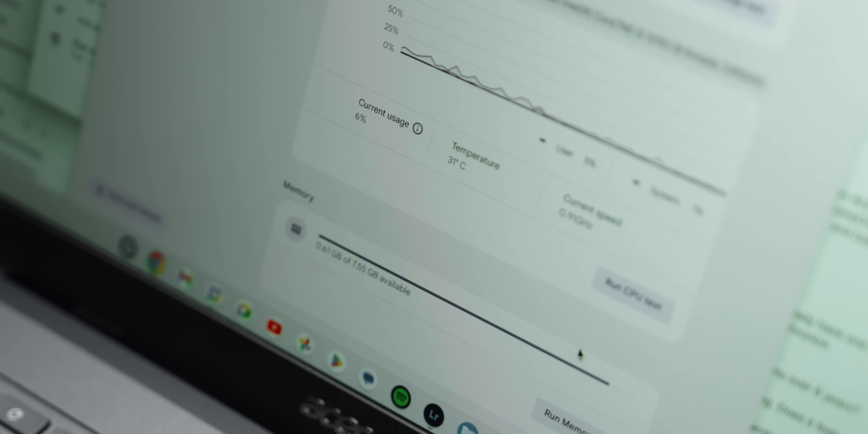